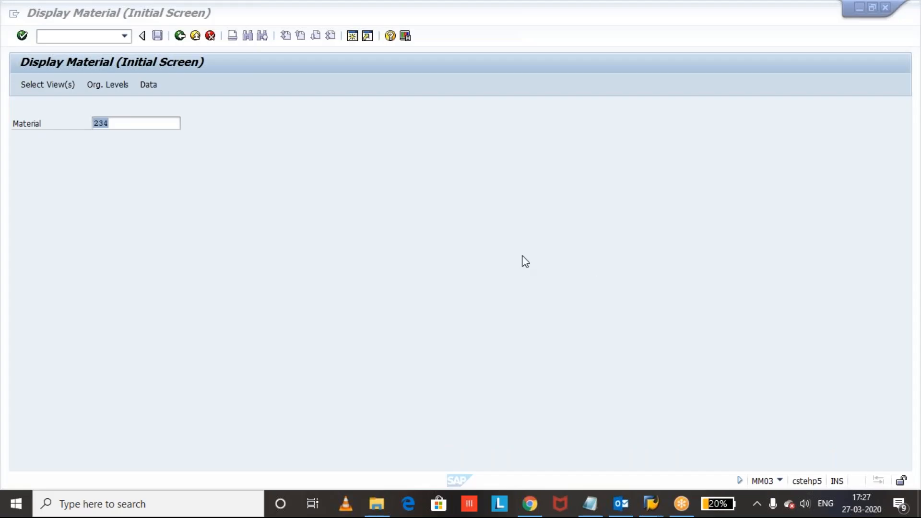
pyautogui.moveTo(360, 222)
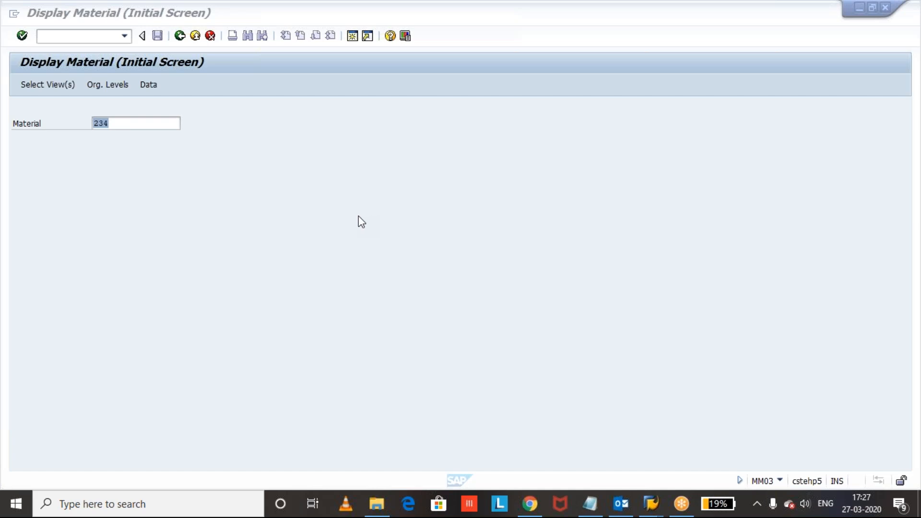
# Select the General Plant Data / Storage 1 view for material 234 and request organizational levels.
pyautogui.click(135, 123)
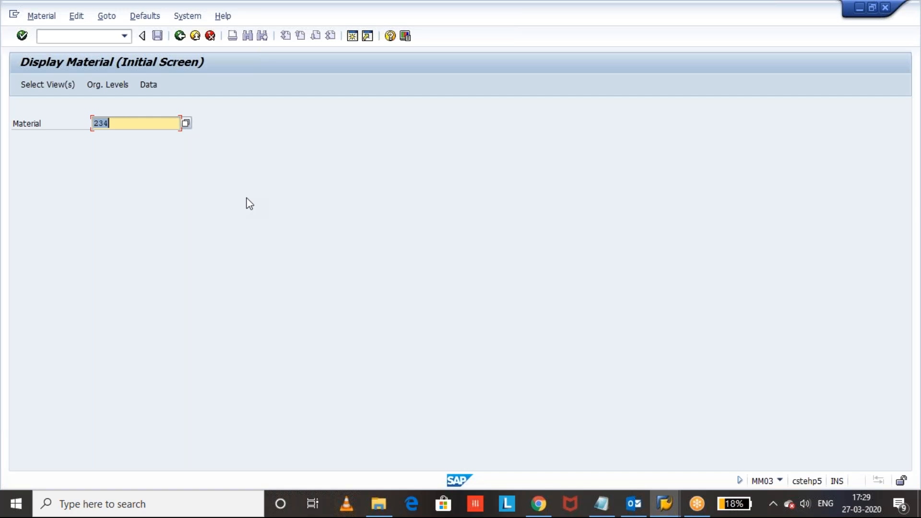
pyautogui.moveTo(223, 188)
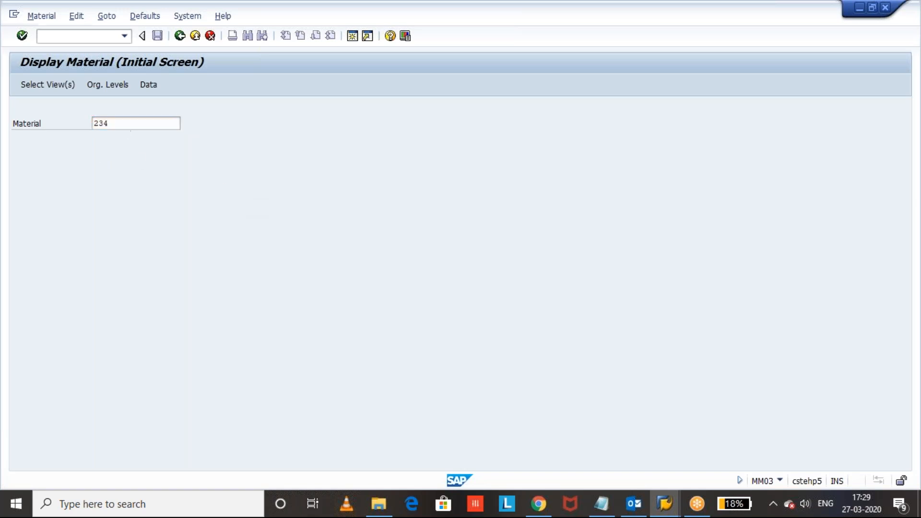
pyautogui.click(47, 85)
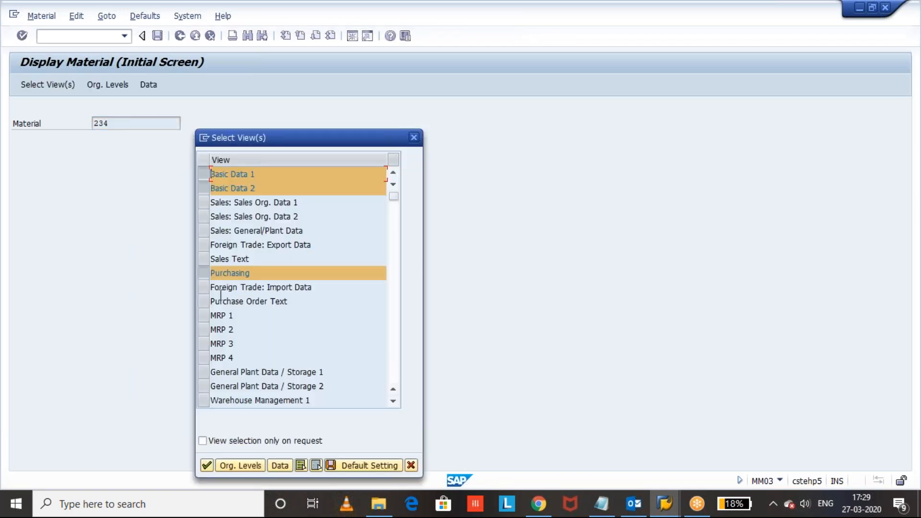
pyautogui.click(267, 372)
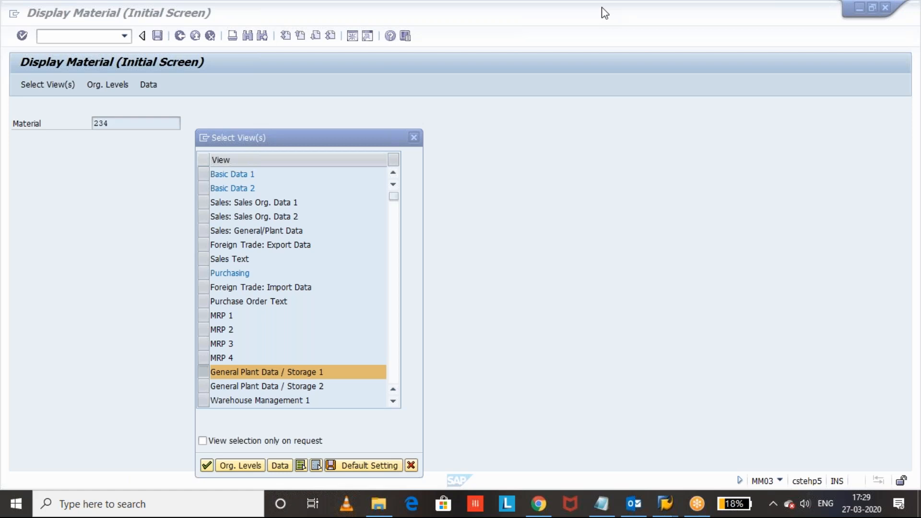
pyautogui.moveTo(510, 99)
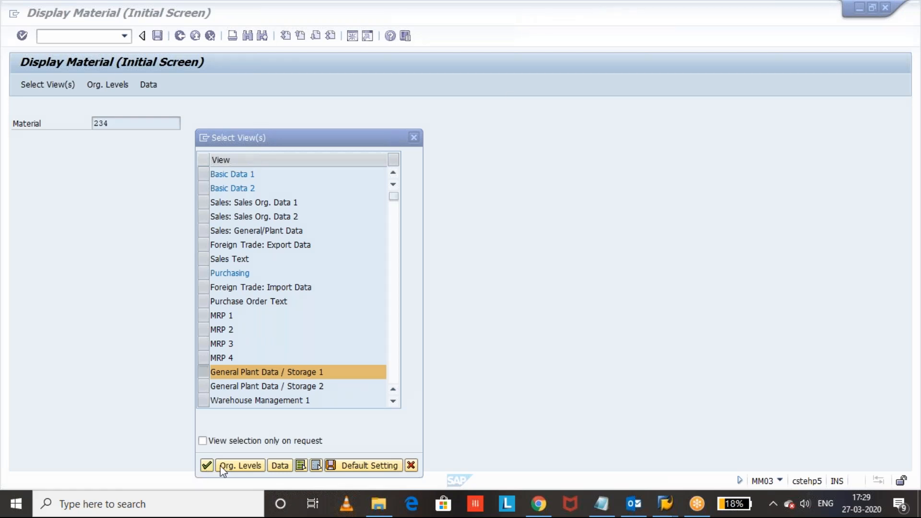
pyautogui.click(241, 465)
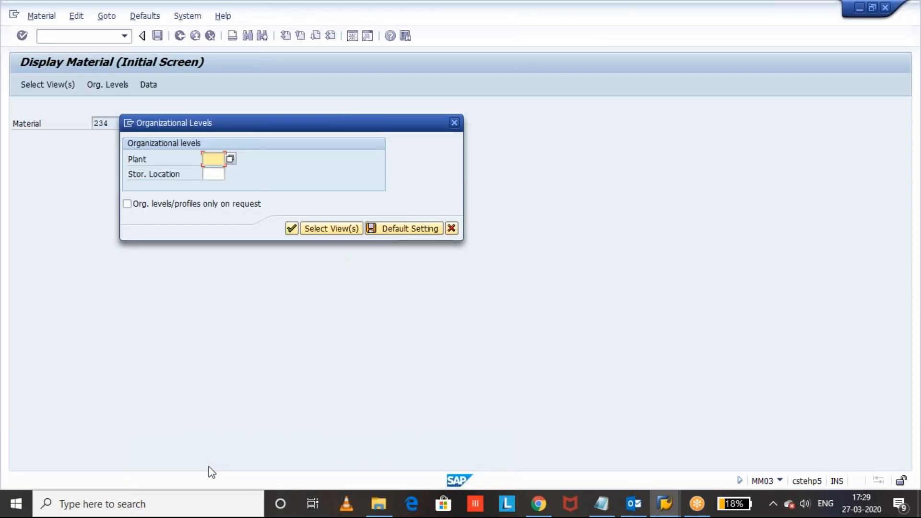
# Enter plant gkp1 and storage location 0001 and confirm.
pyautogui.write('gkp1')
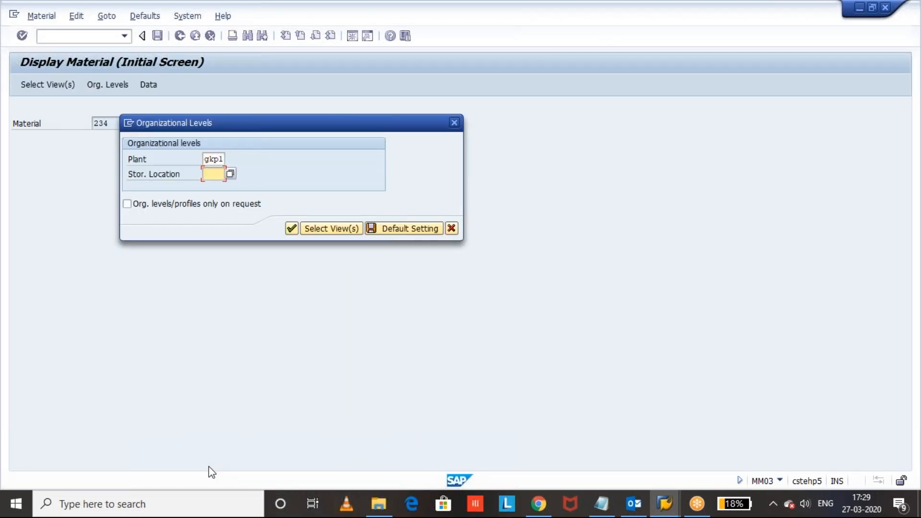
pyautogui.write('0001')
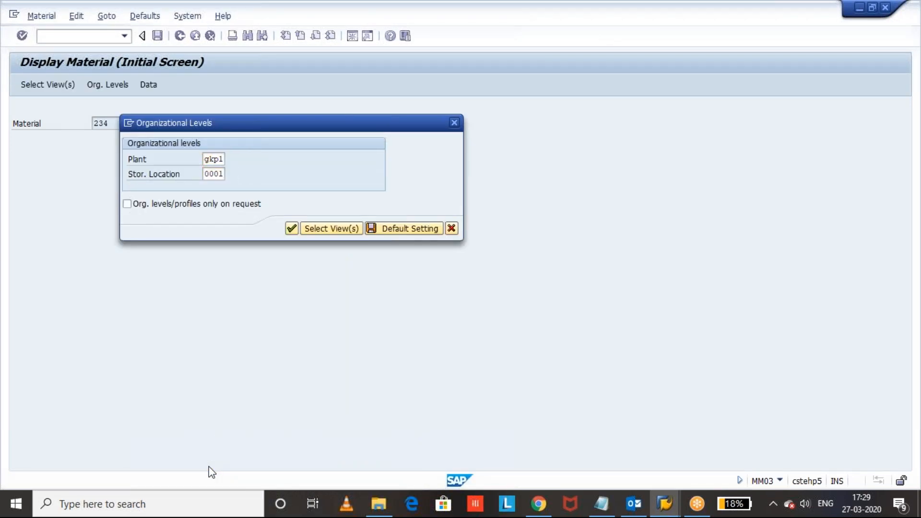
pyautogui.click(330, 228)
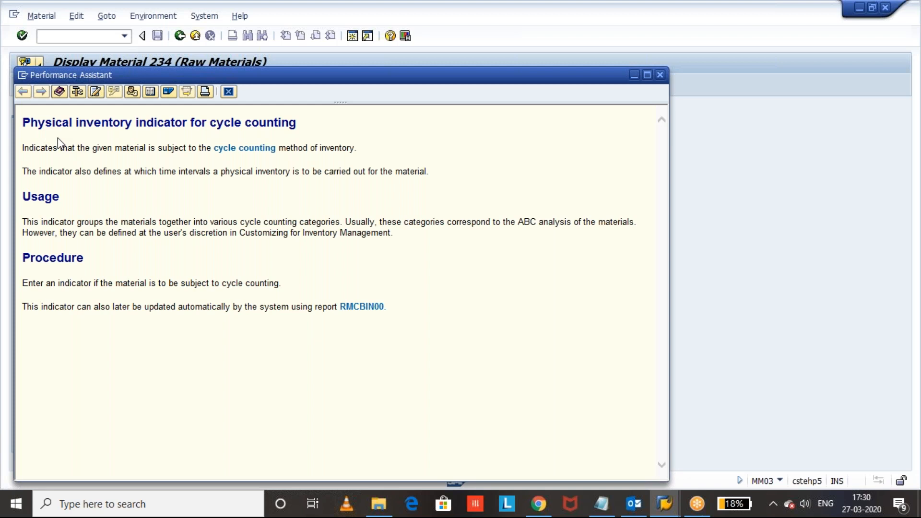
pyautogui.moveTo(229, 161)
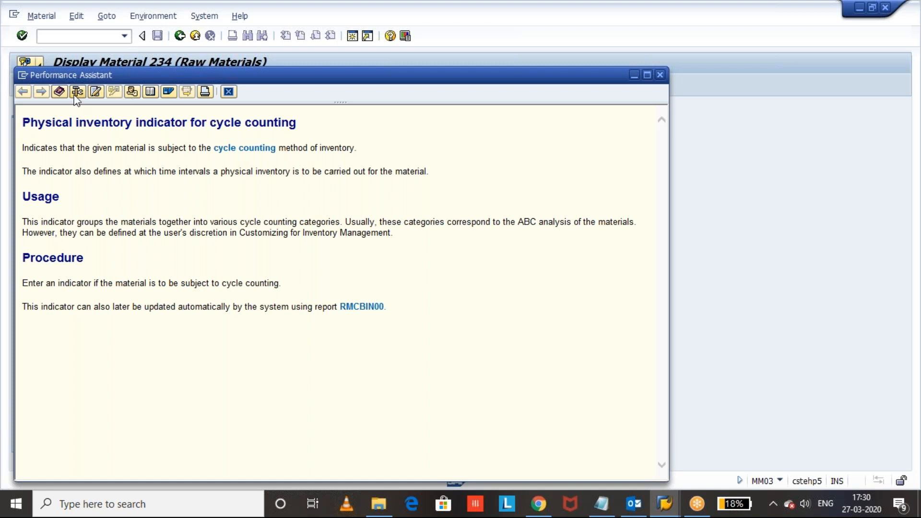
# Show technical information for the CC phys. inv. indicator field.
pyautogui.click(77, 91)
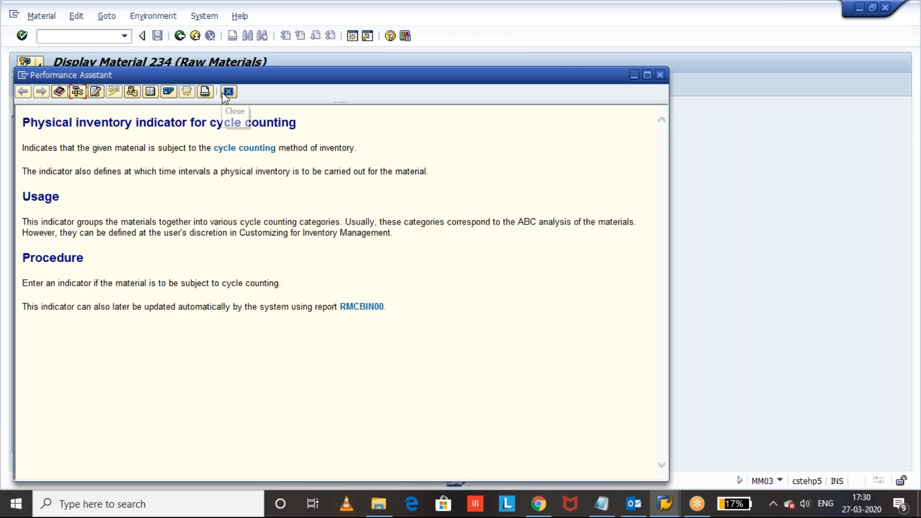
# Close the cycle counting help and start /oSE16N in a new session.
pyautogui.click(228, 91)
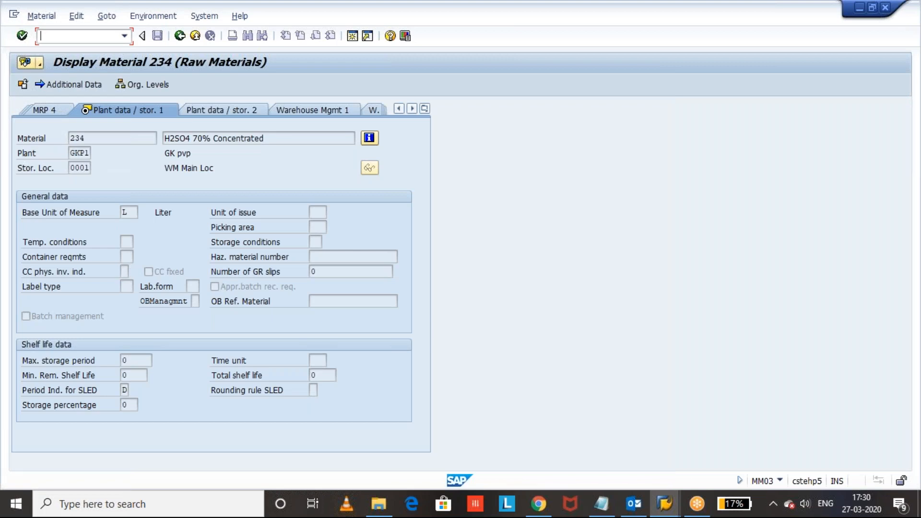
pyautogui.write('/ose16')
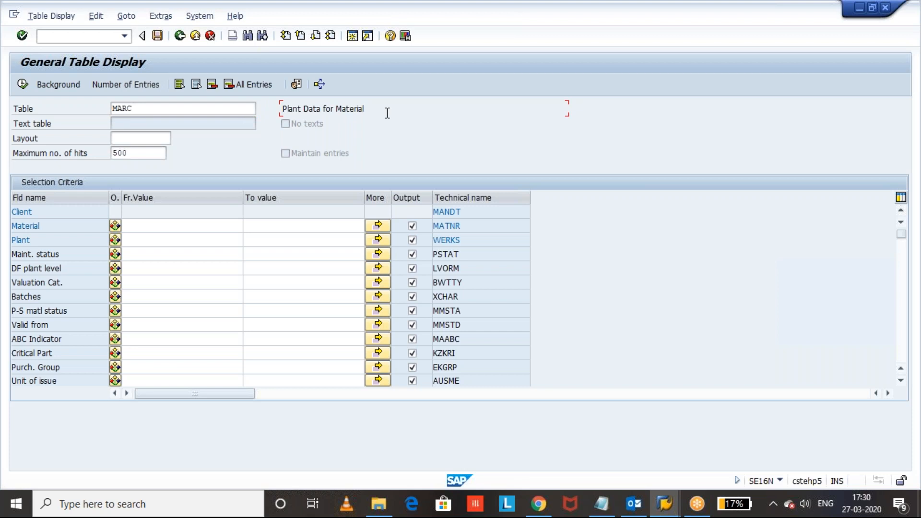
# Open table MARC in SE16N and select the Plant From criteria field.
pyautogui.click(363, 109)
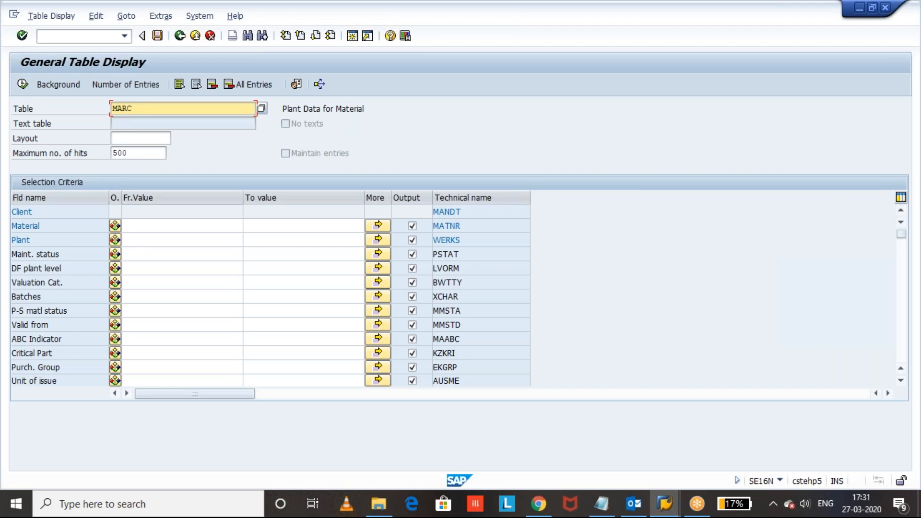
pyautogui.click(182, 240)
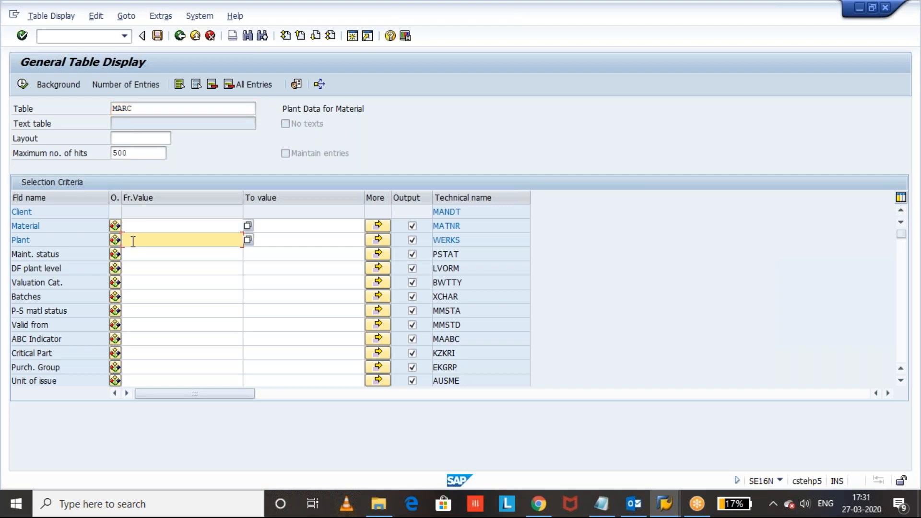